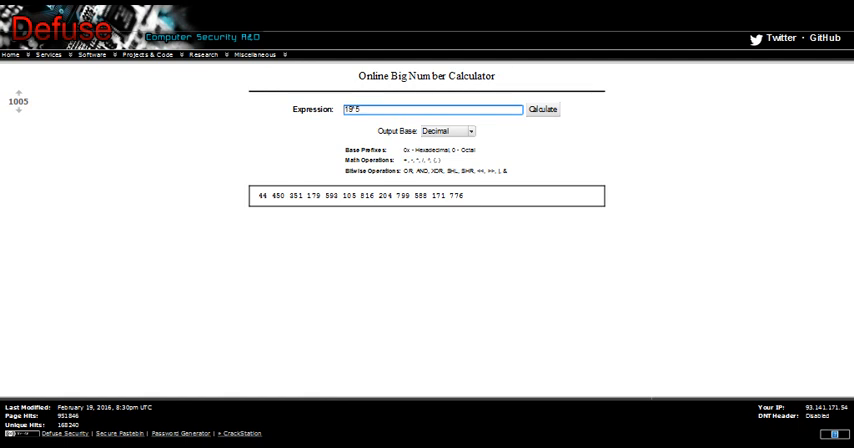
# Step: Evaluate two different numbers raised to the power of 5 in succession
pyautogui.click(542, 108)
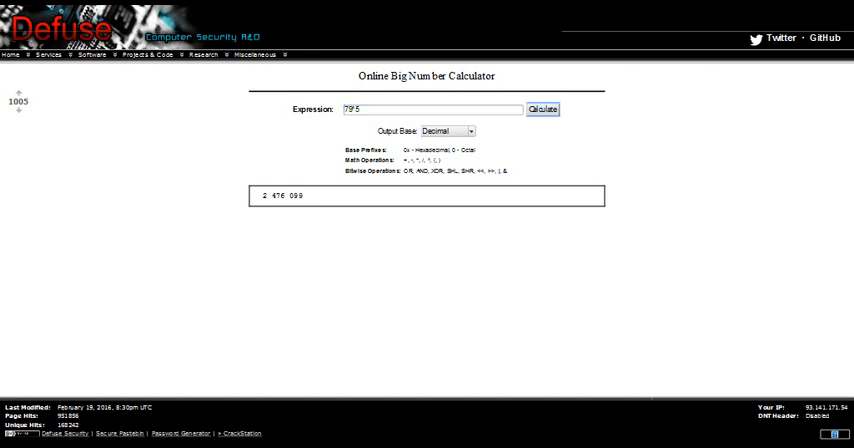
pyautogui.click(542, 108)
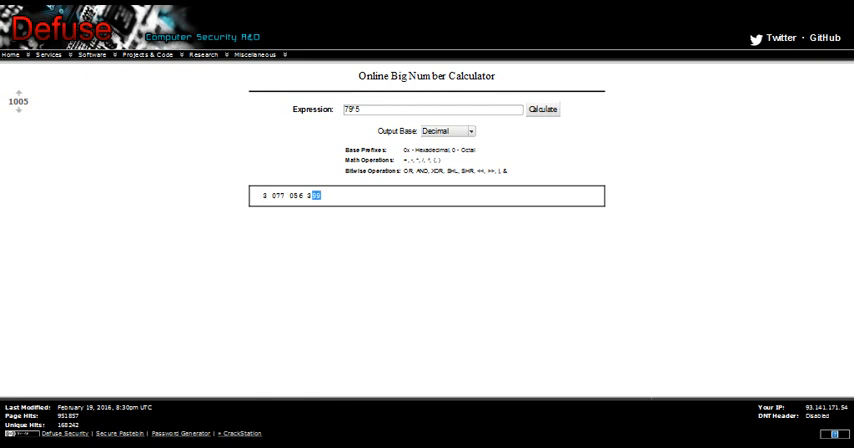
# Step: Replace the expression with a larger number ^5 and calculate its longer result
pyautogui.tripleClick(432, 108)
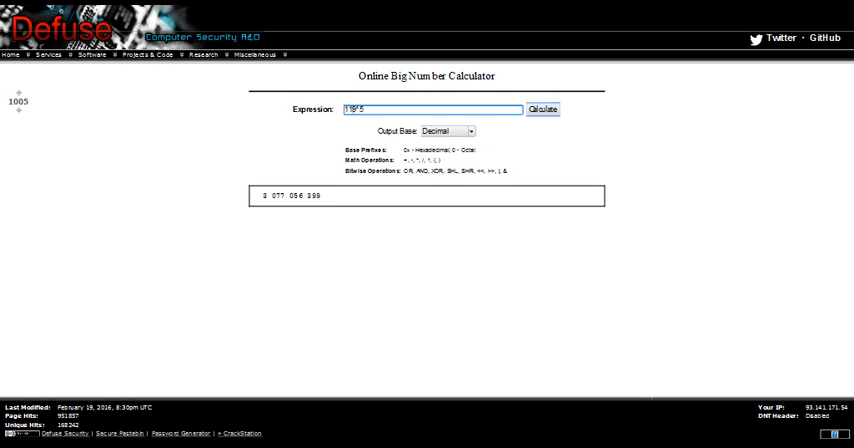
pyautogui.click(542, 108)
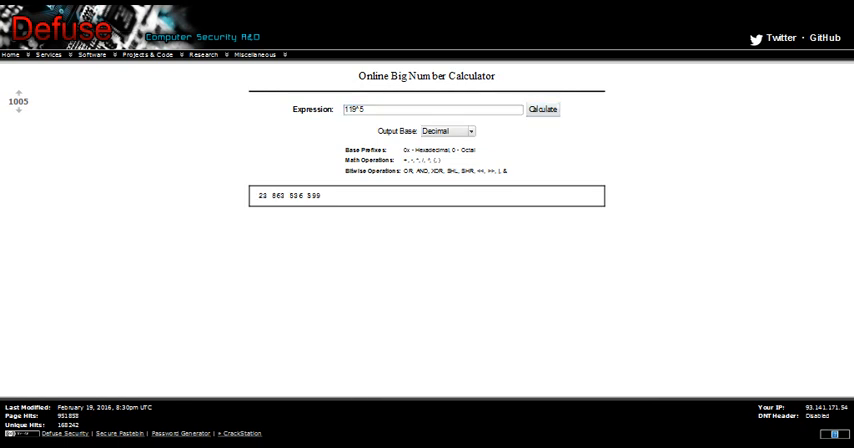